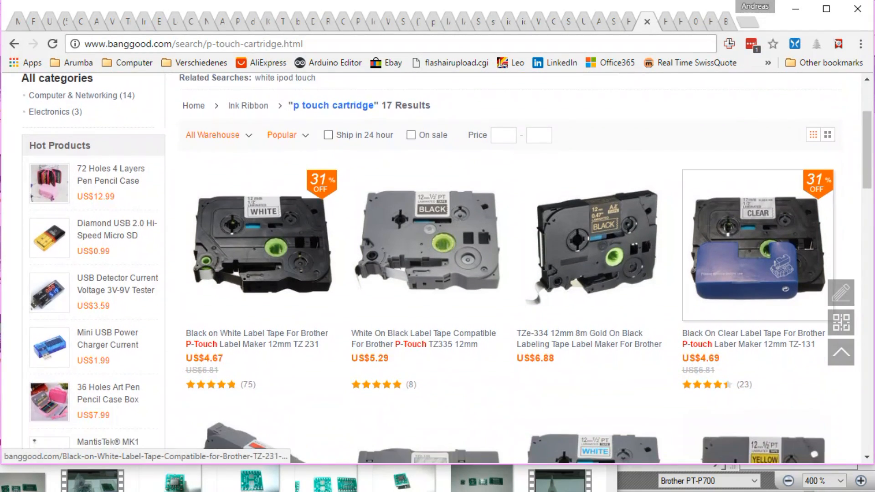
{"action": "scroll", "scroll_direction": "down", "scroll_amount": 3}
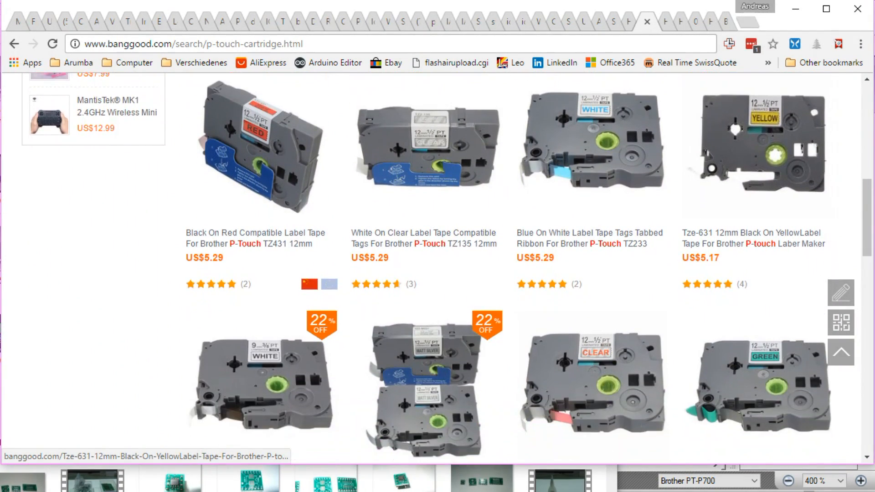
{"action": "scroll", "scroll_direction": "down", "scroll_amount": 3}
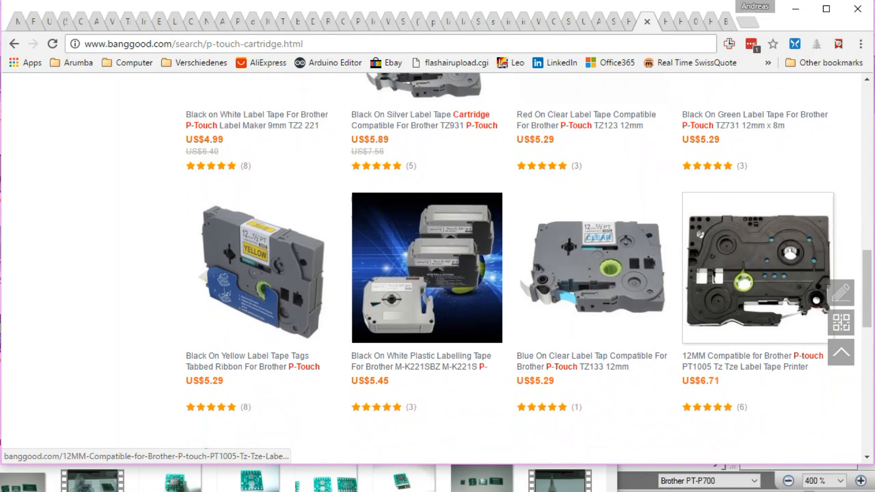
{"action": "scroll", "scroll_direction": "down", "scroll_amount": 3}
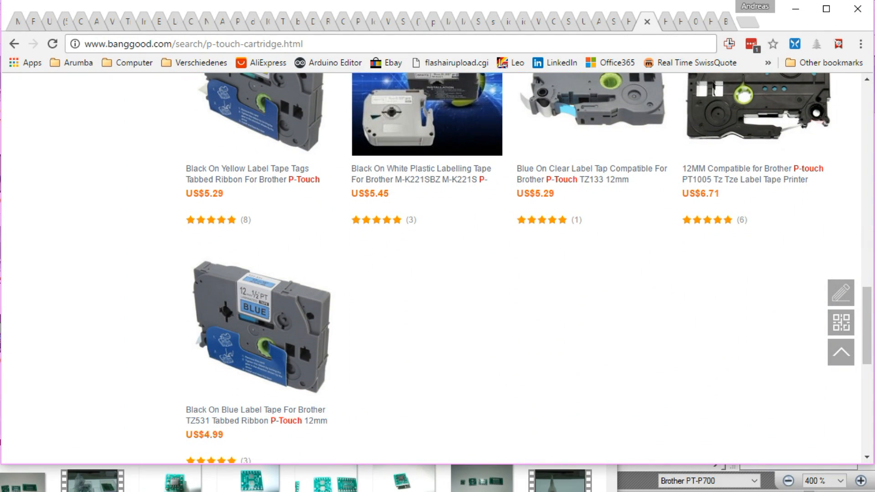